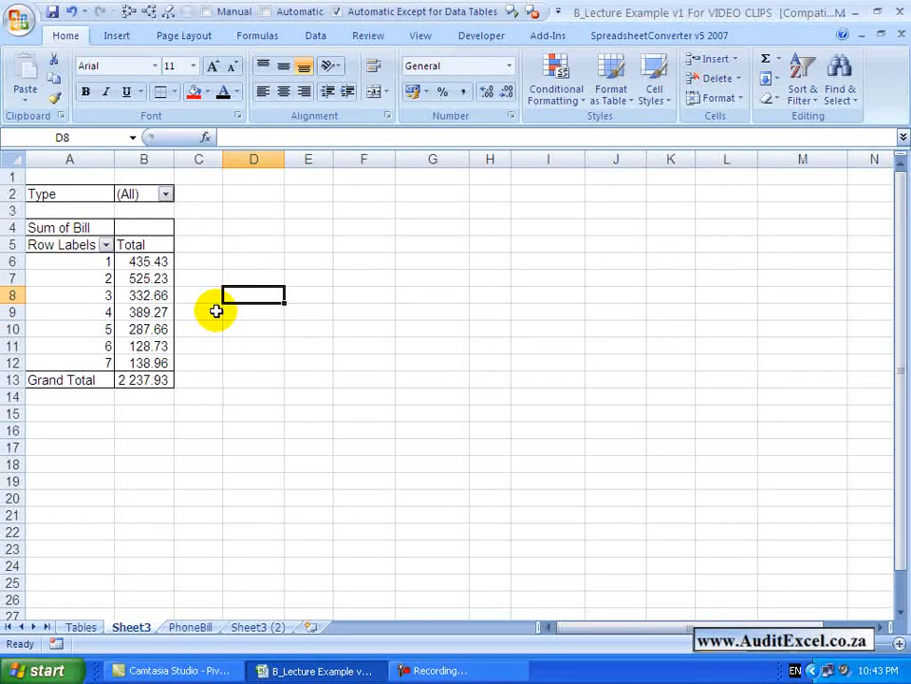
pyautogui.moveTo(190, 295)
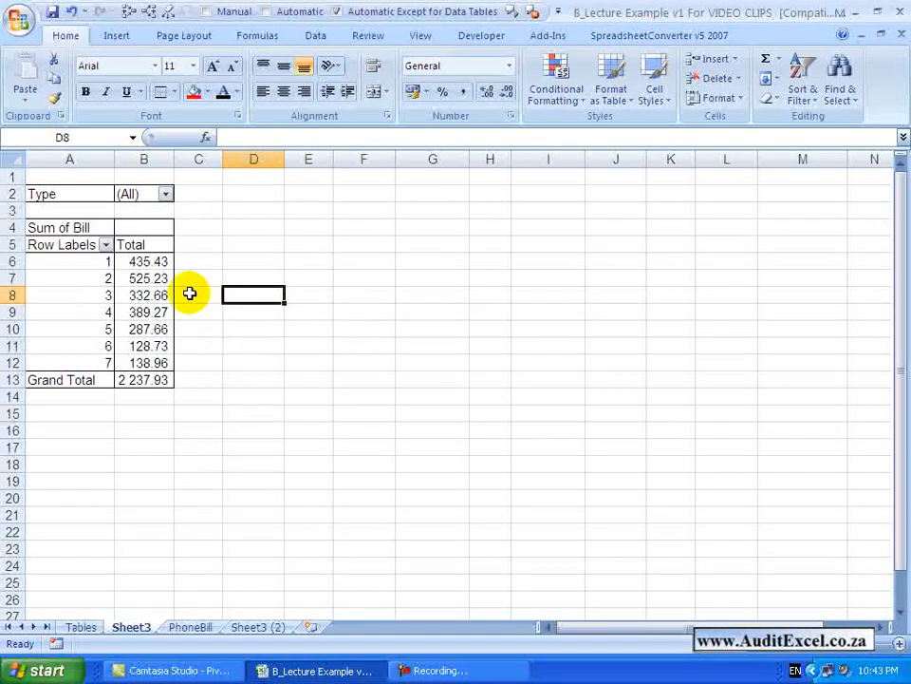
pyautogui.moveTo(166, 261)
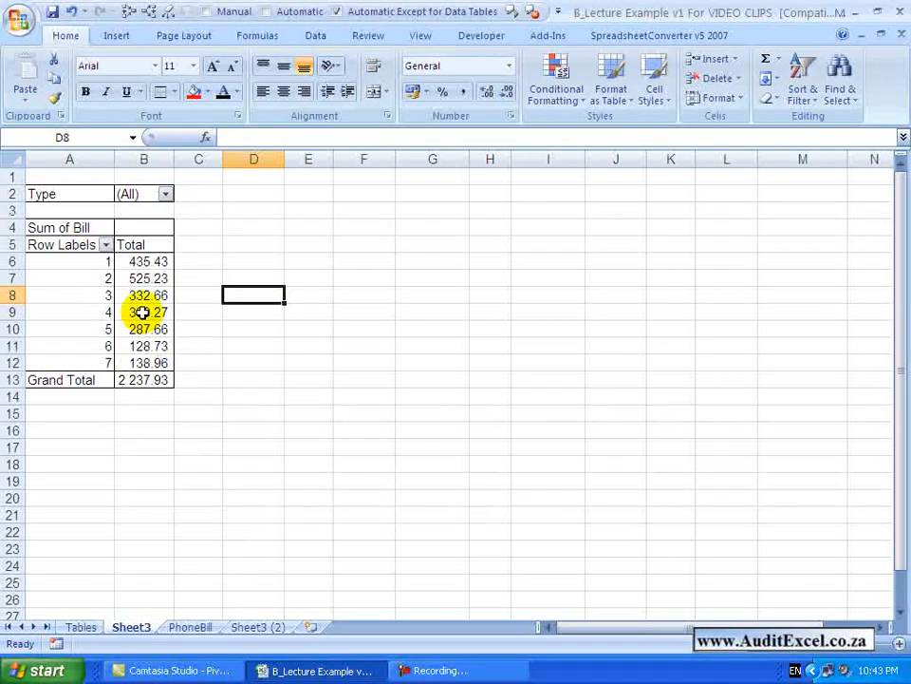
pyautogui.moveTo(143, 294)
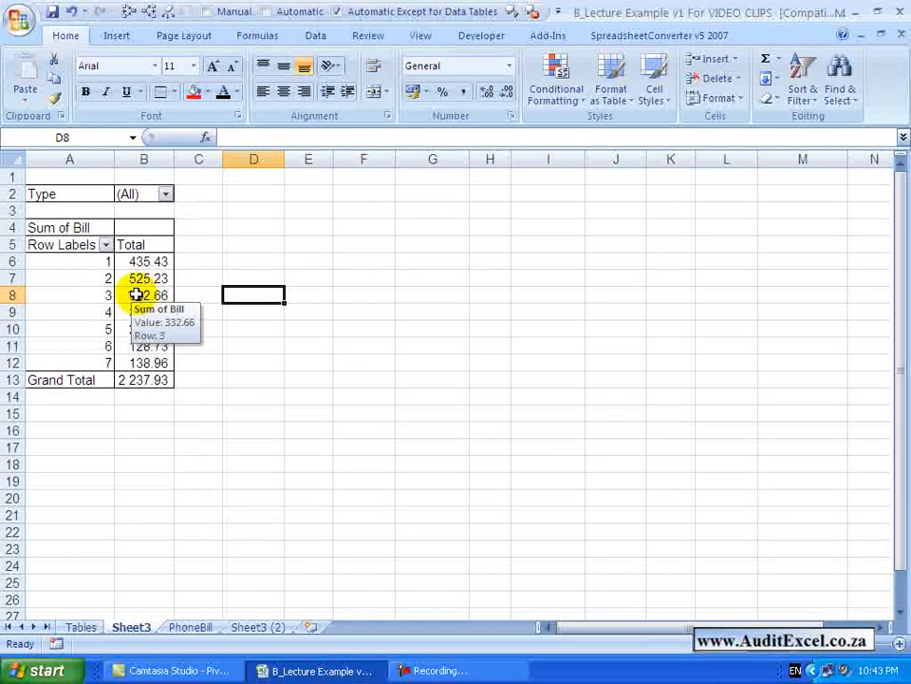
# Select a Sum of Bill cell (B8) in the pivot table to show the field list
pyautogui.click(144, 294)
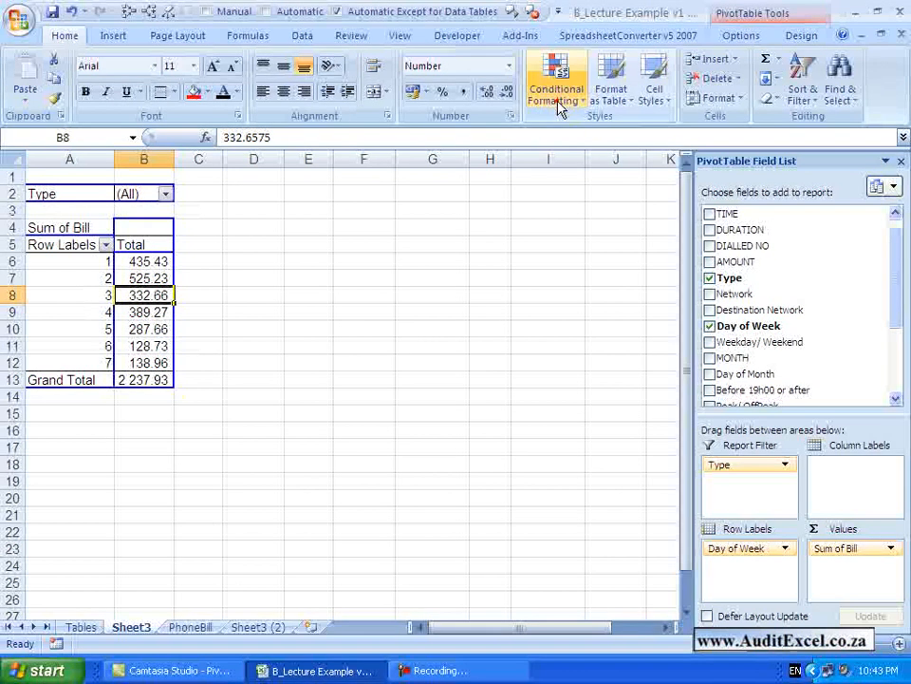
# Create a new conditional formatting rule with Data Bar format style for the selected bill total
pyautogui.click(556, 80)
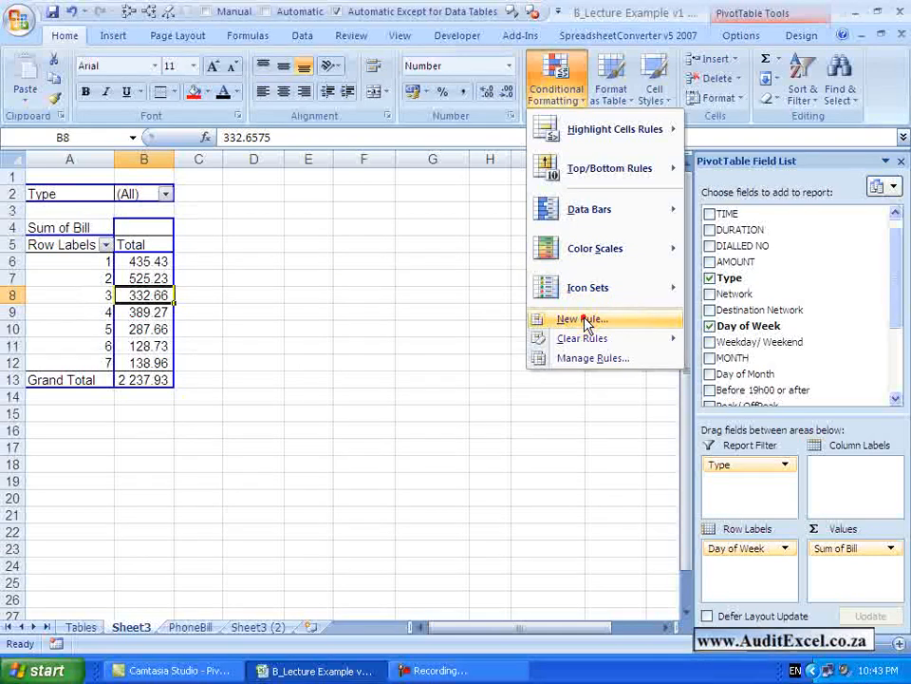
pyautogui.click(580, 319)
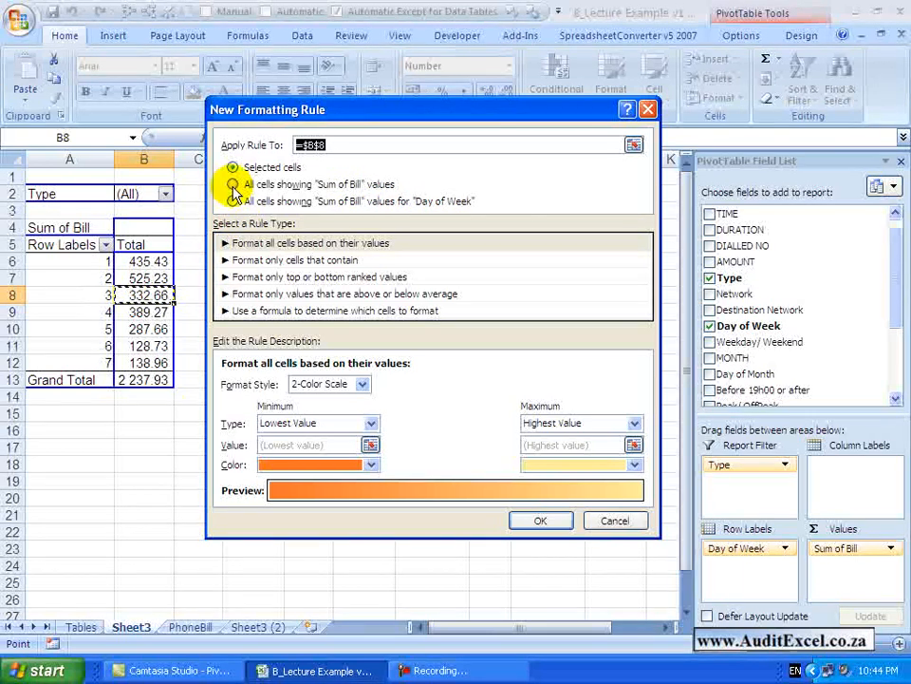
pyautogui.click(232, 167)
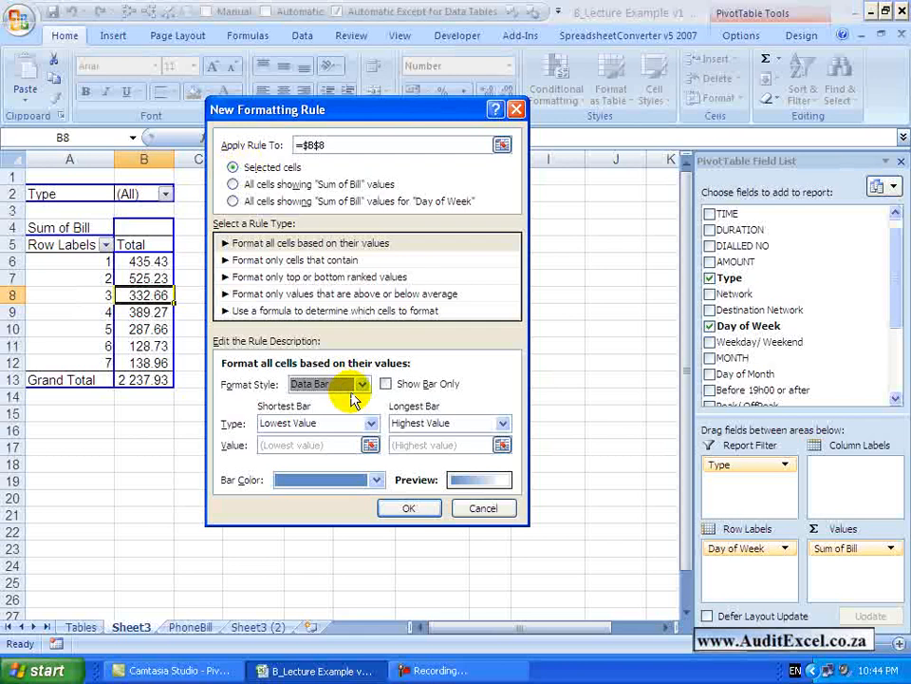
pyautogui.click(483, 507)
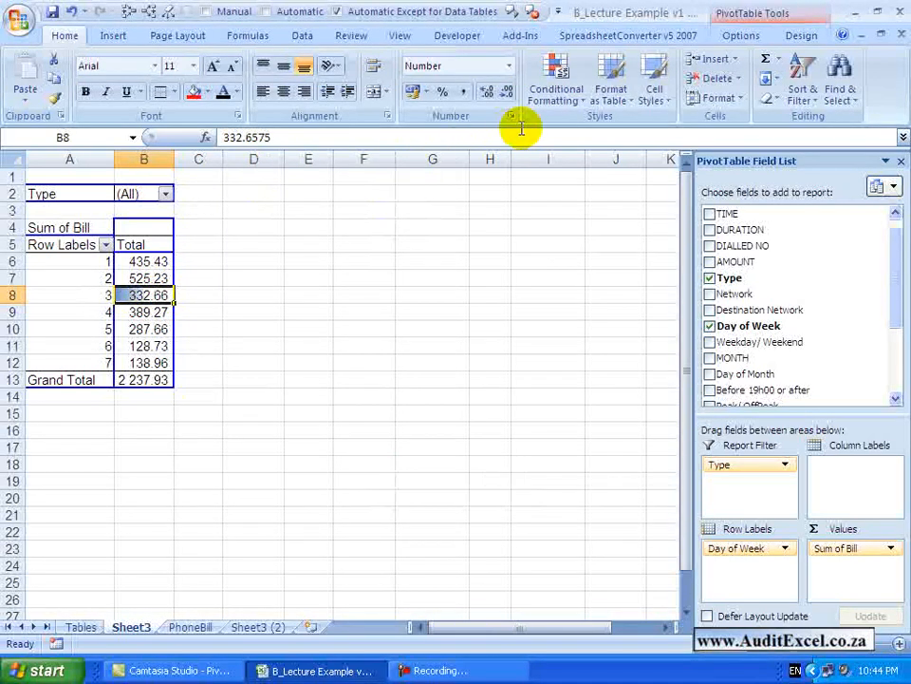
pyautogui.click(555, 81)
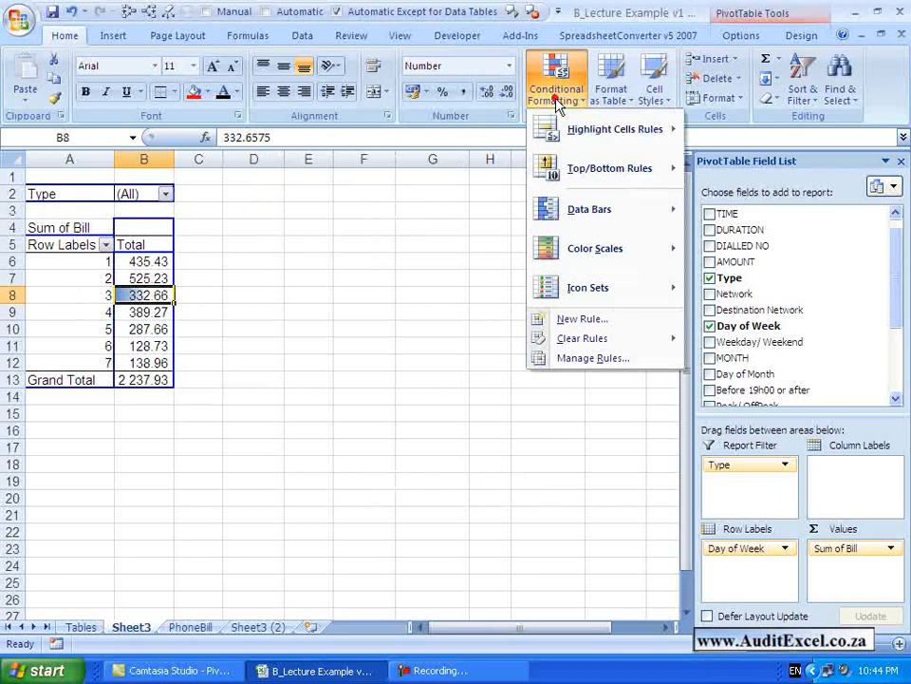
# Edit the data bar rule to apply to 'All cells showing Sum of Bill values'
pyautogui.click(592, 358)
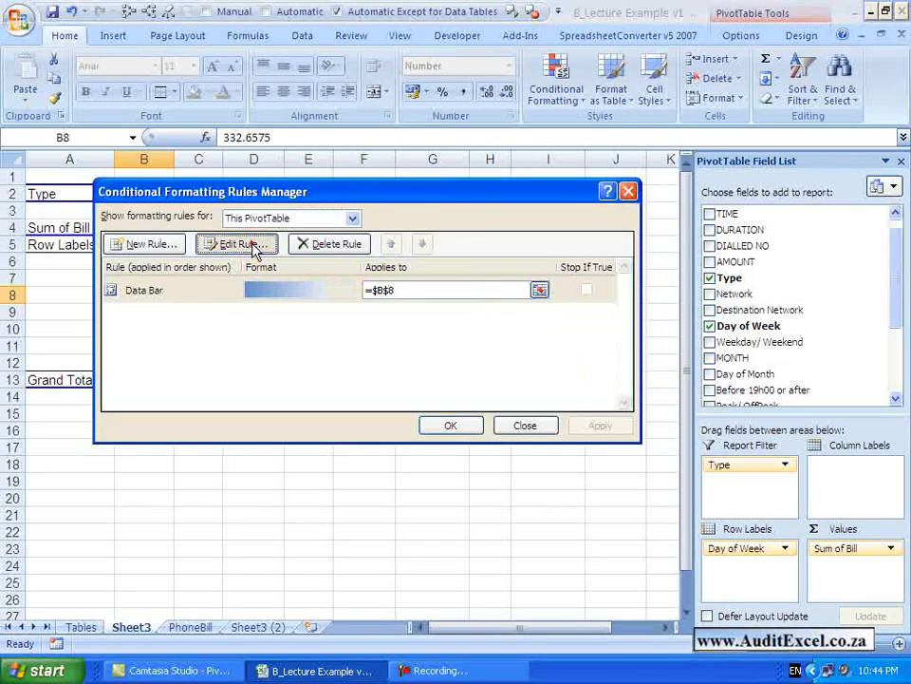
pyautogui.click(237, 244)
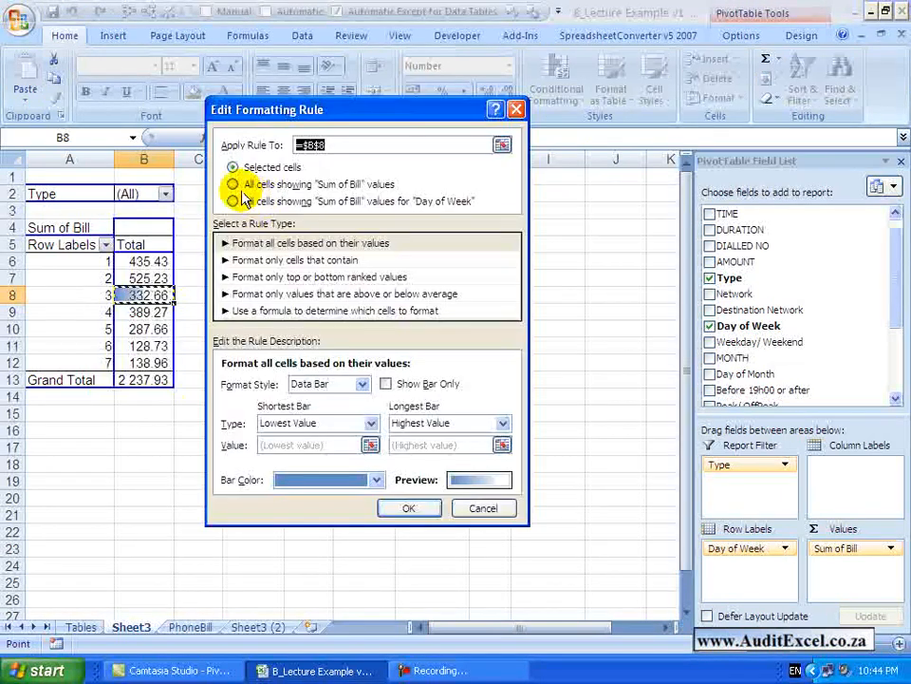
pyautogui.click(232, 184)
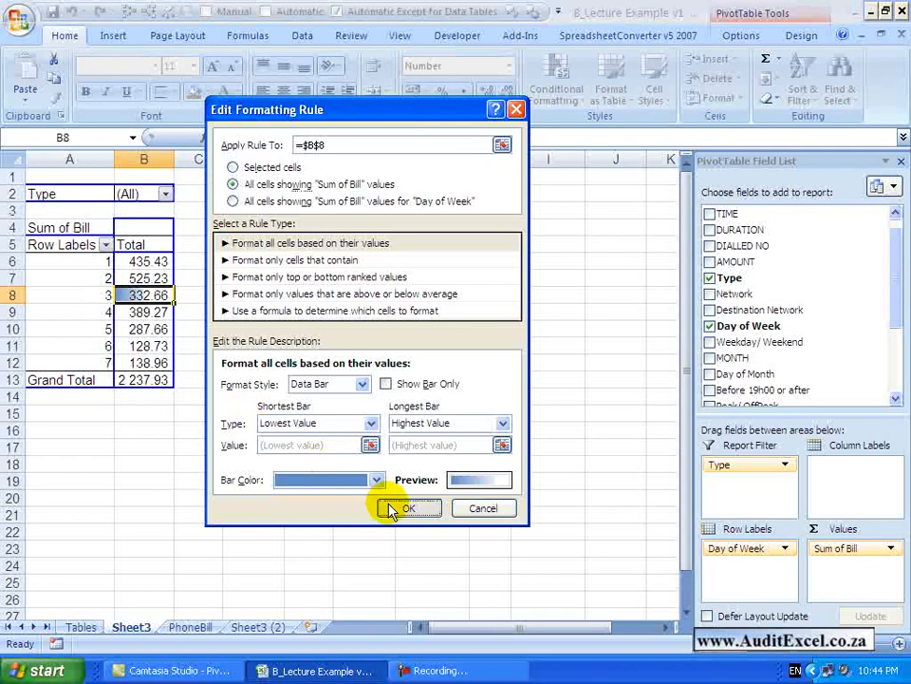
pyautogui.click(407, 508)
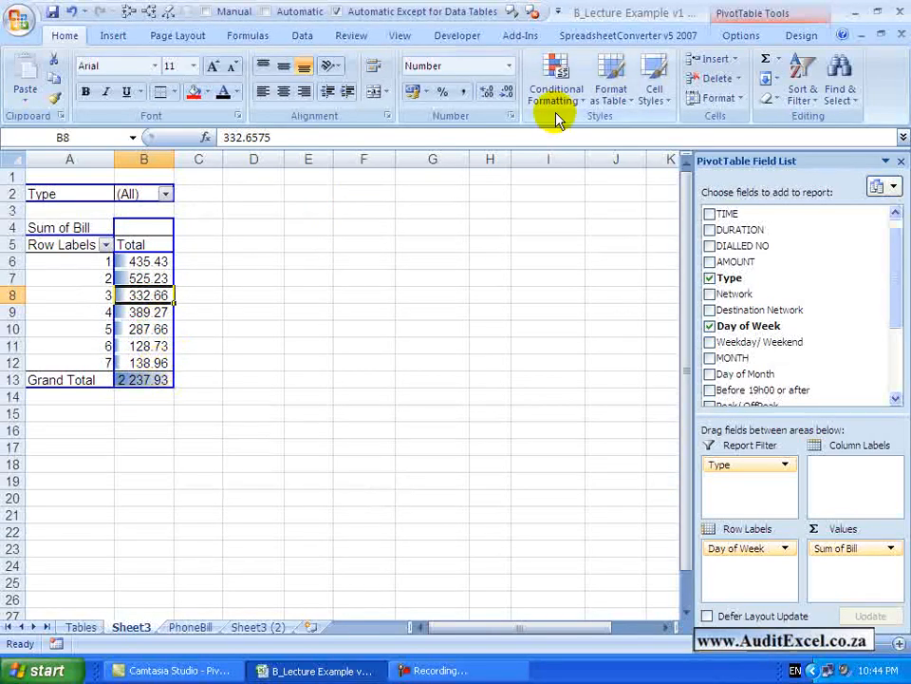
# Change the rule scope to 'All cells showing Sum of Bill values for Day of Week'
pyautogui.click(556, 76)
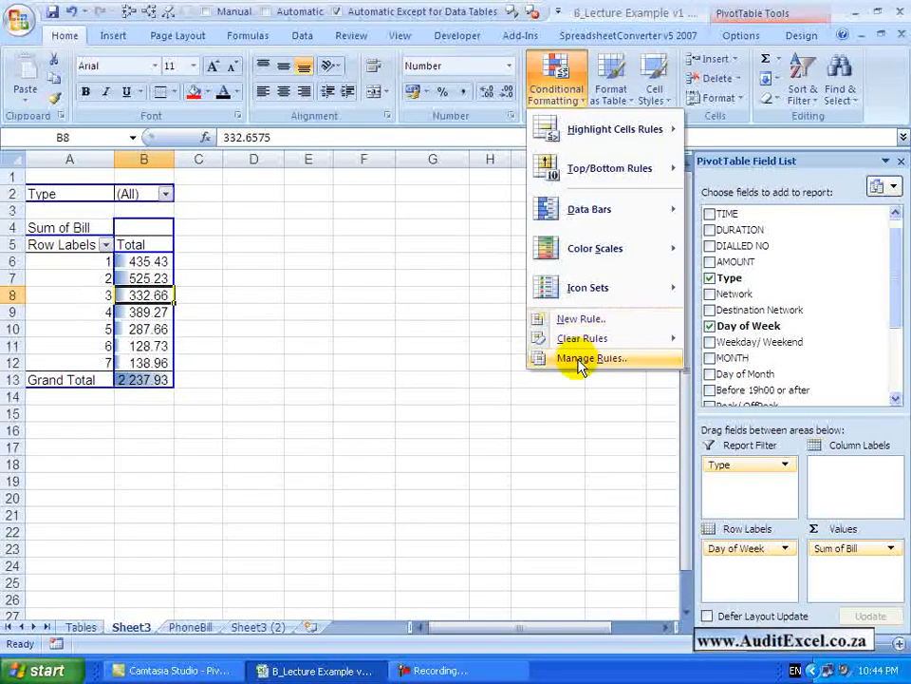
pyautogui.click(591, 358)
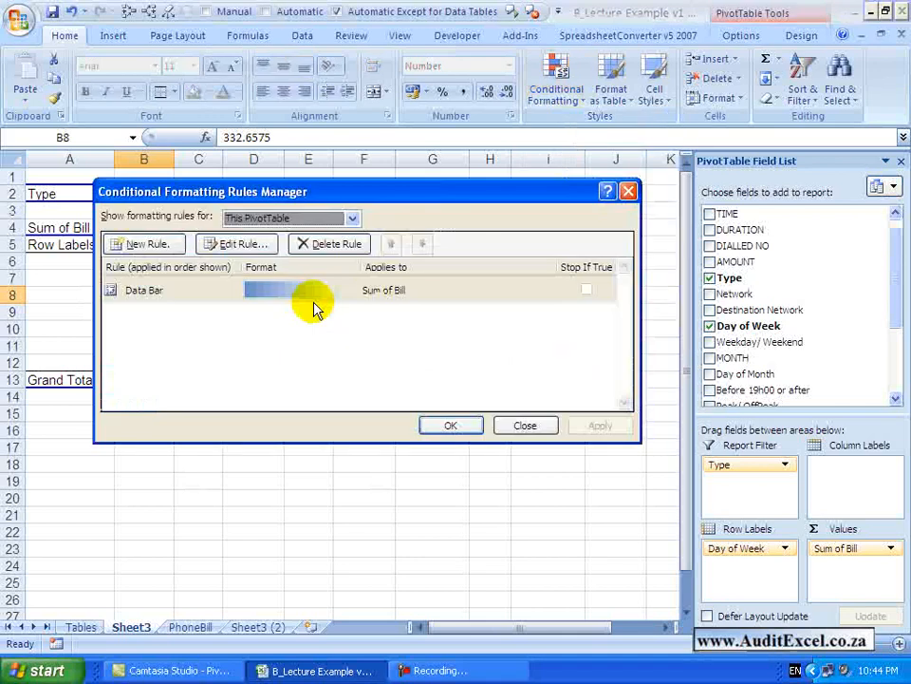
pyautogui.click(236, 244)
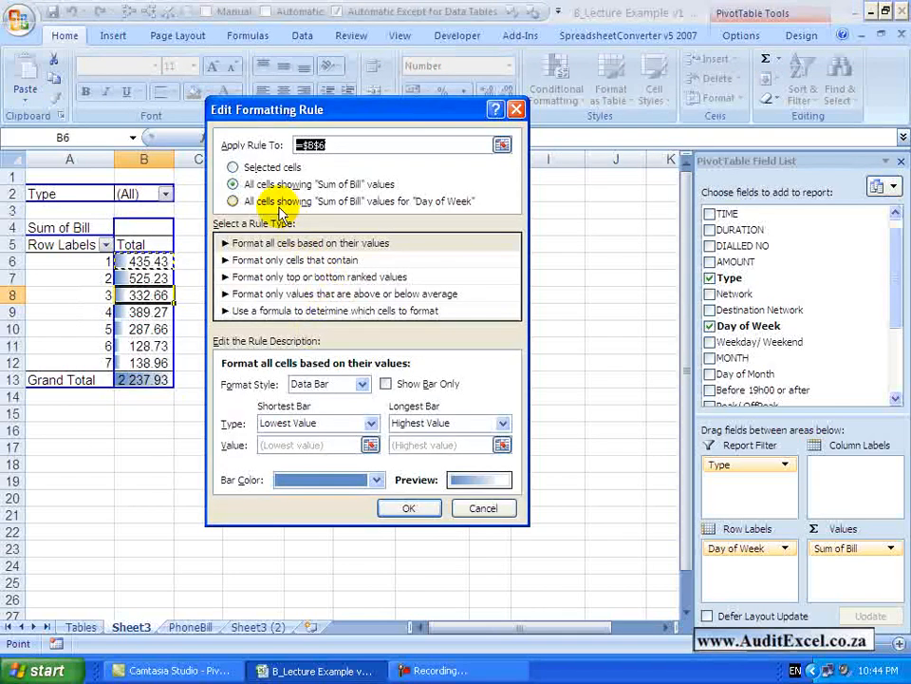
pyautogui.click(234, 201)
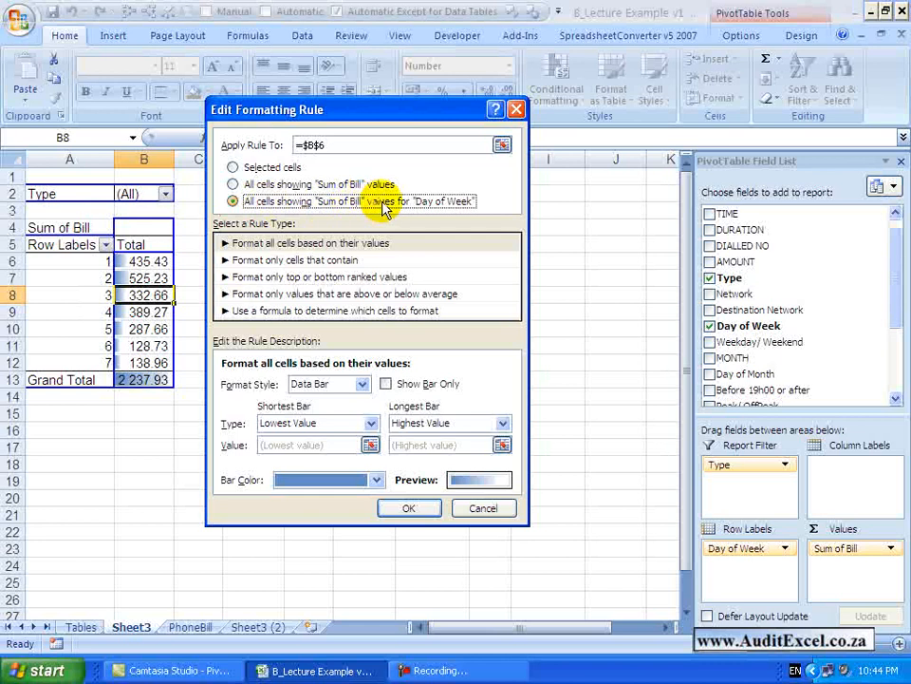
pyautogui.click(409, 508)
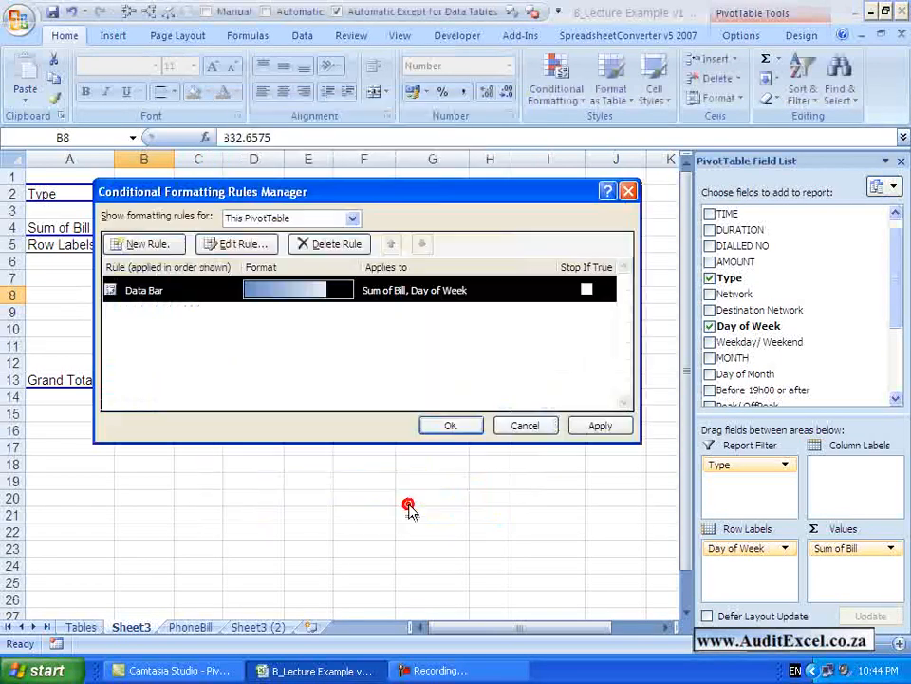
pyautogui.click(451, 424)
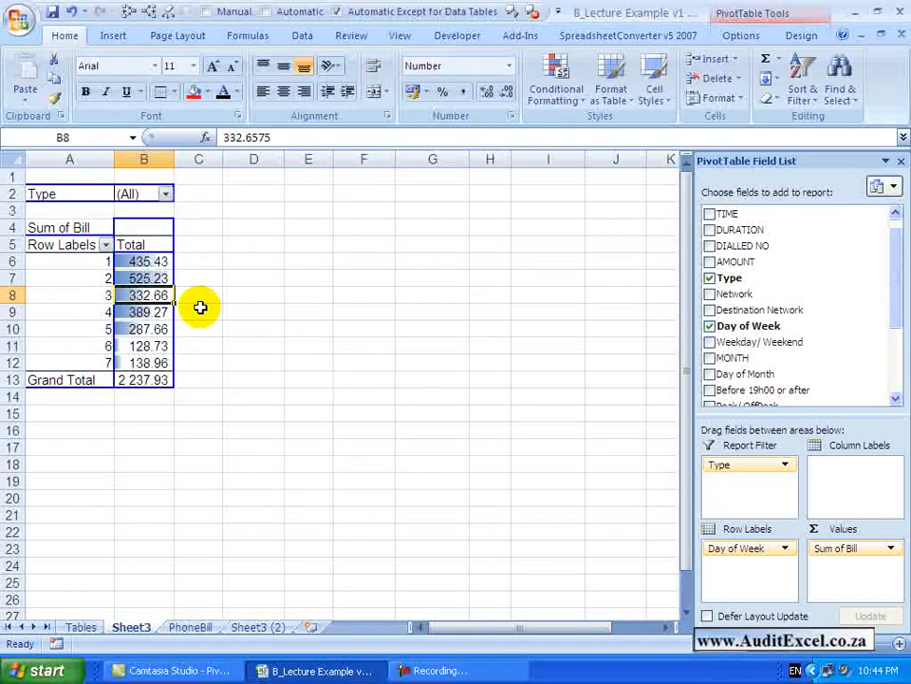
pyautogui.moveTo(182, 300)
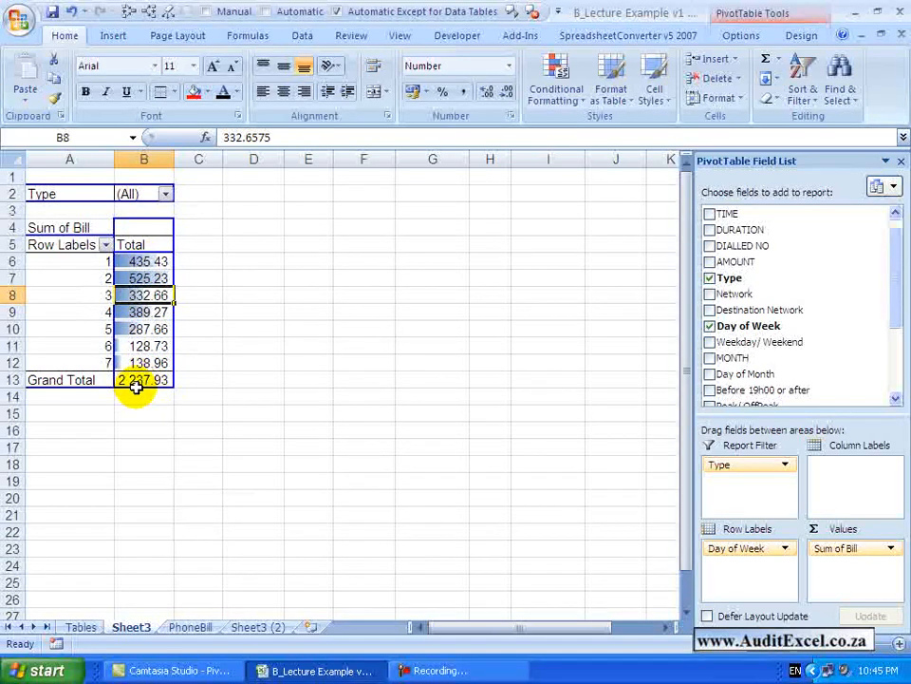
pyautogui.moveTo(138, 379)
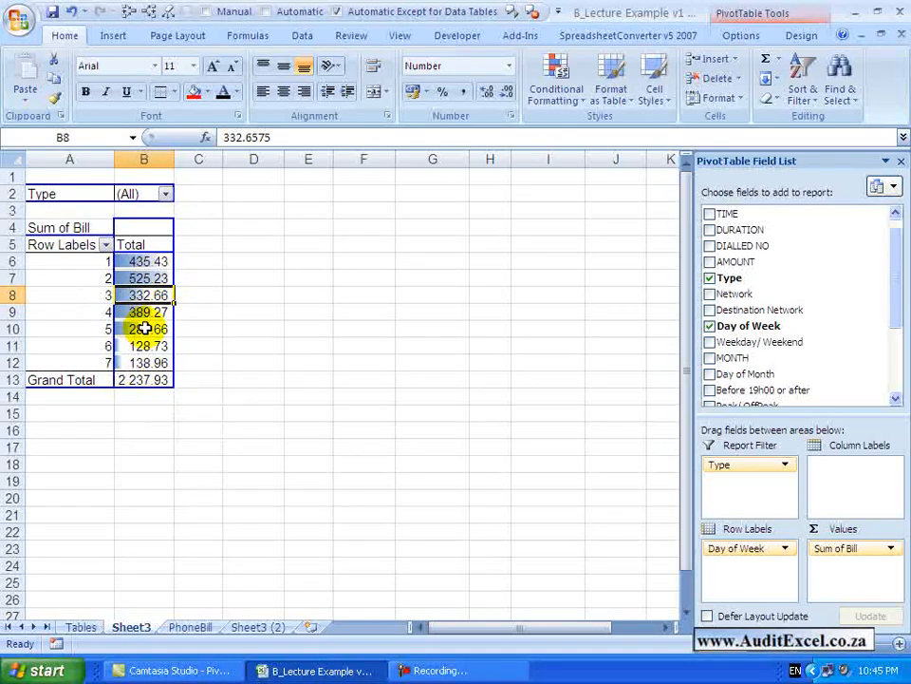
pyautogui.moveTo(144, 328)
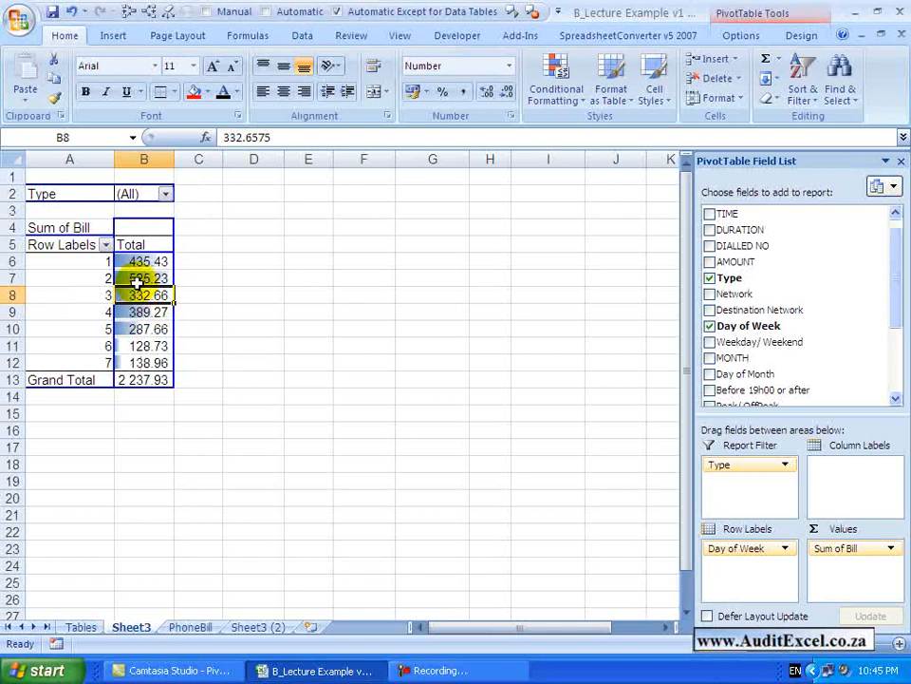
pyautogui.click(105, 245)
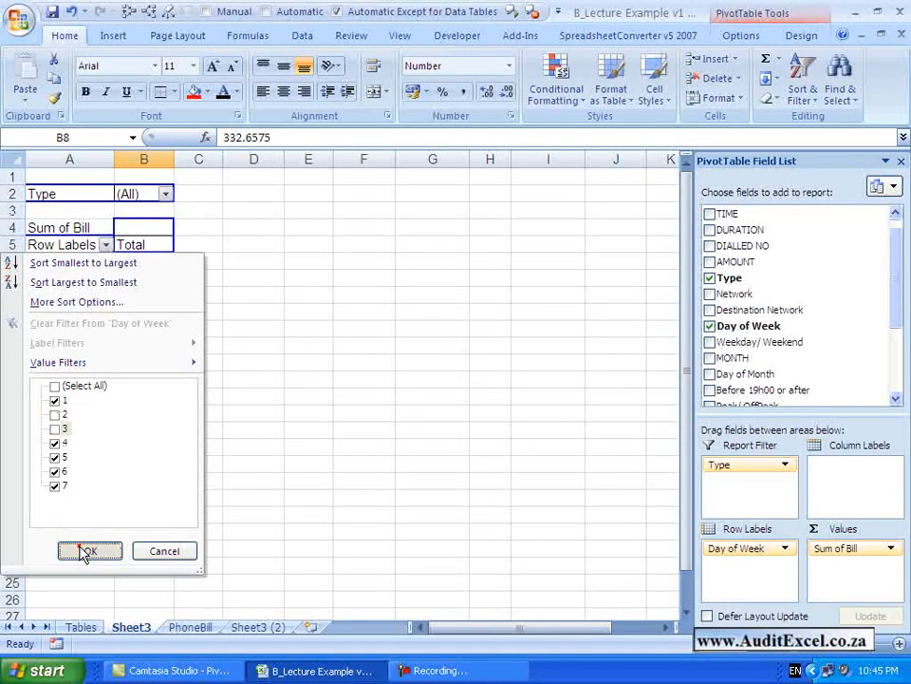
pyautogui.click(89, 551)
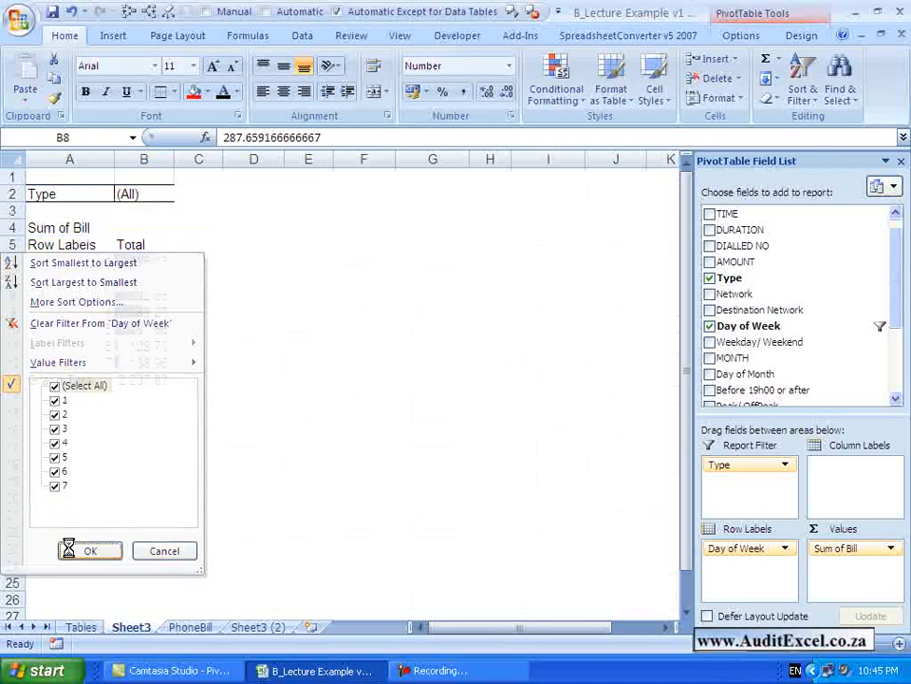
pyautogui.click(90, 551)
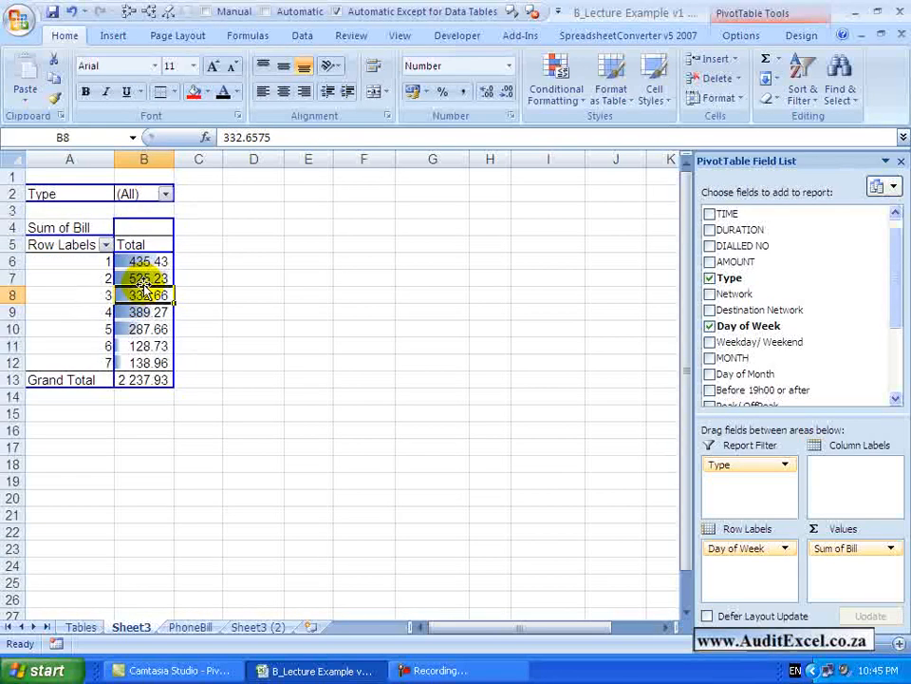